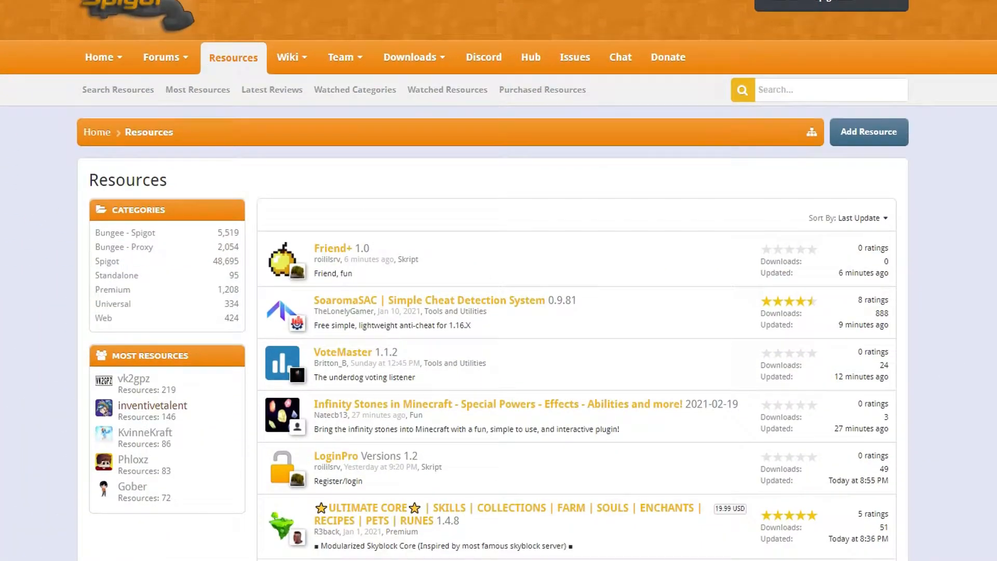
- Browse to page 2 of the SpigotMC plugin resources listing
{"action": "scroll", "scroll_direction": "down", "scroll_amount": 3}
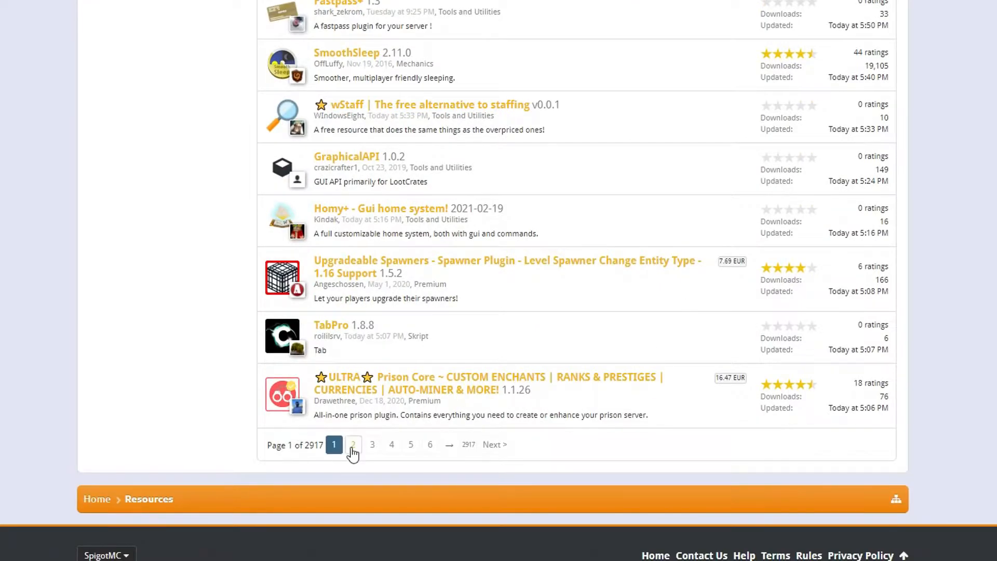
{"action": "left_click", "coordinate": [352, 444]}
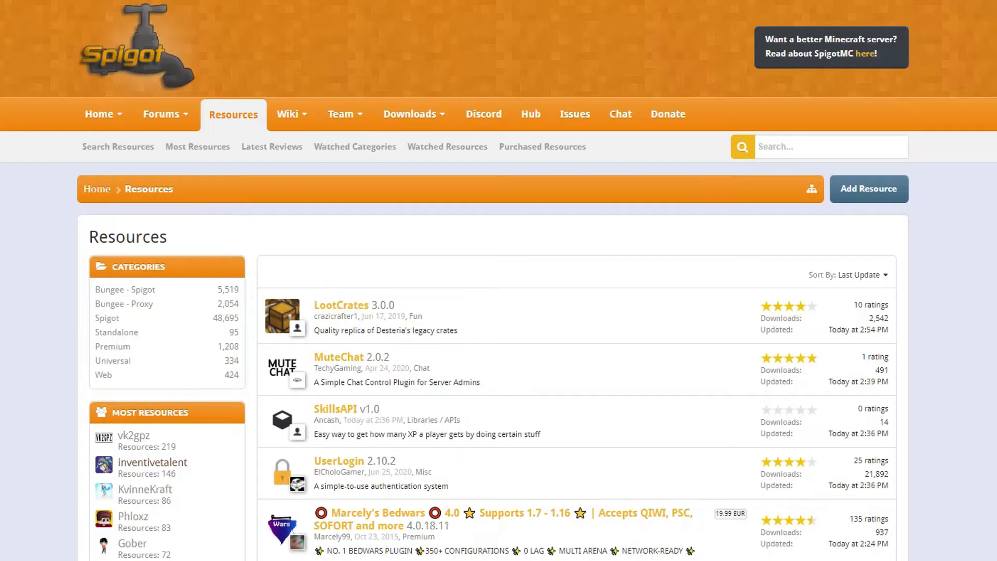
{"action": "scroll", "scroll_direction": "down", "scroll_amount": 3}
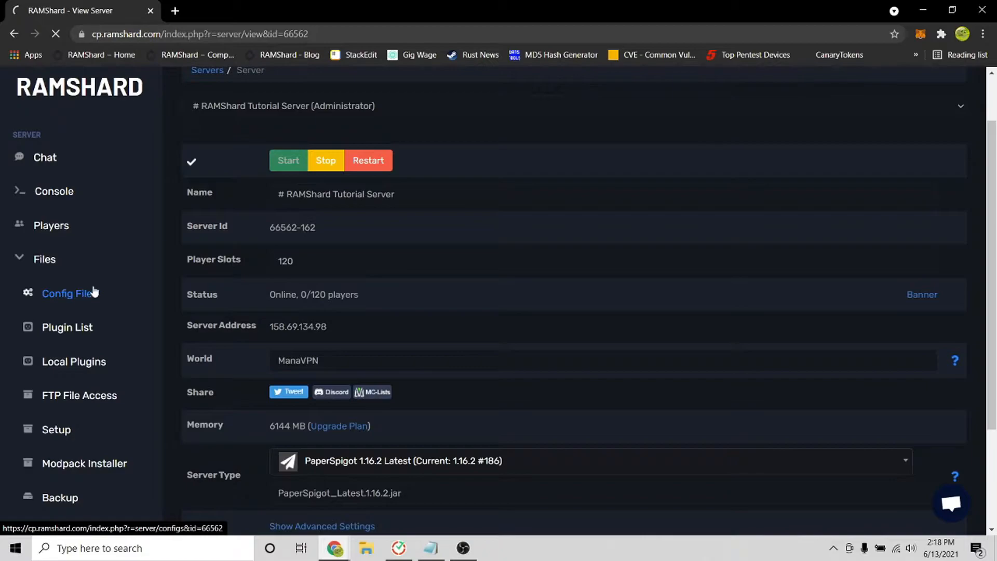
- From Config Files, open plugins/AutoRestart/config.yml in the editor
{"action": "left_click", "coordinate": [70, 293]}
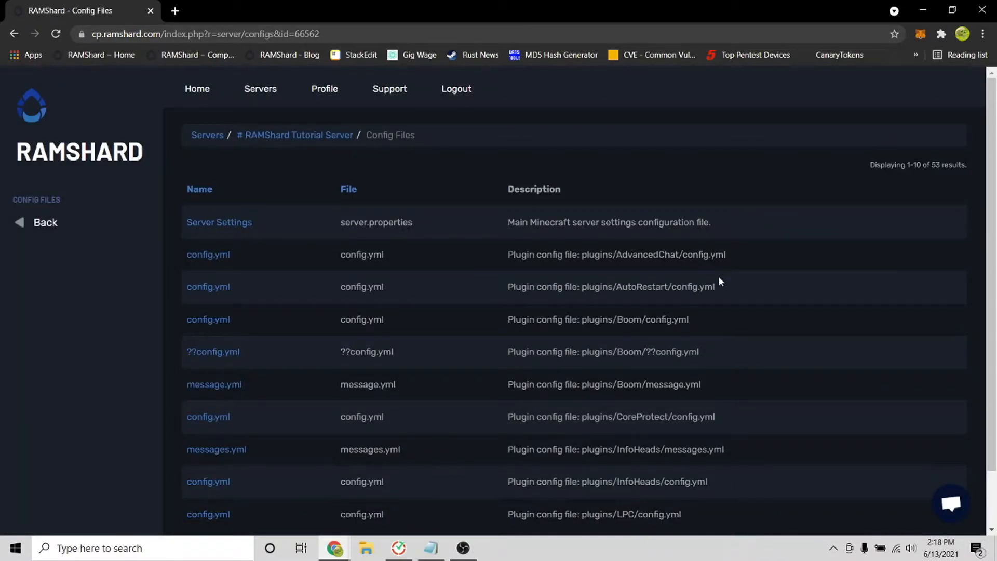
{"action": "double_click", "coordinate": [665, 286]}
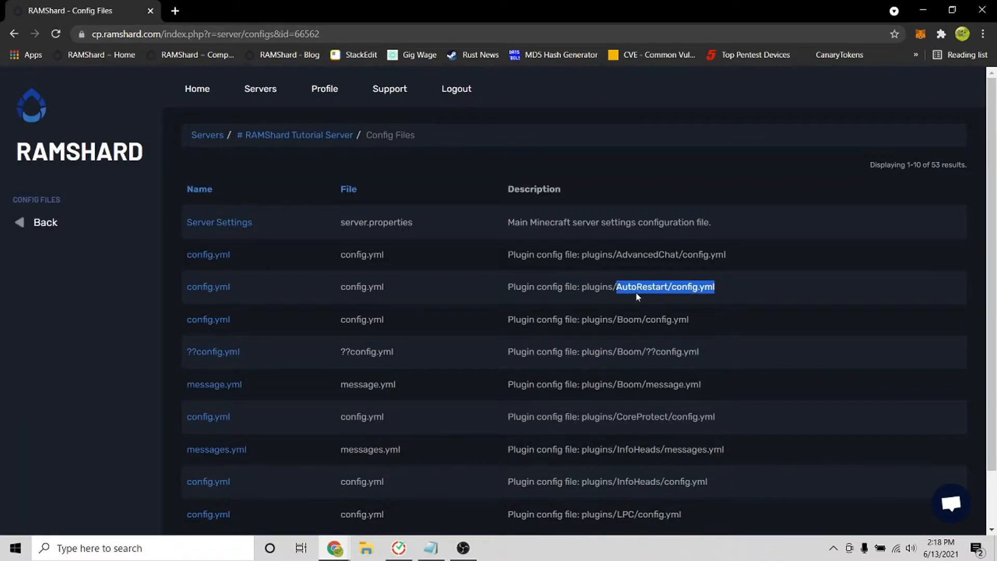
{"action": "left_click", "coordinate": [208, 287]}
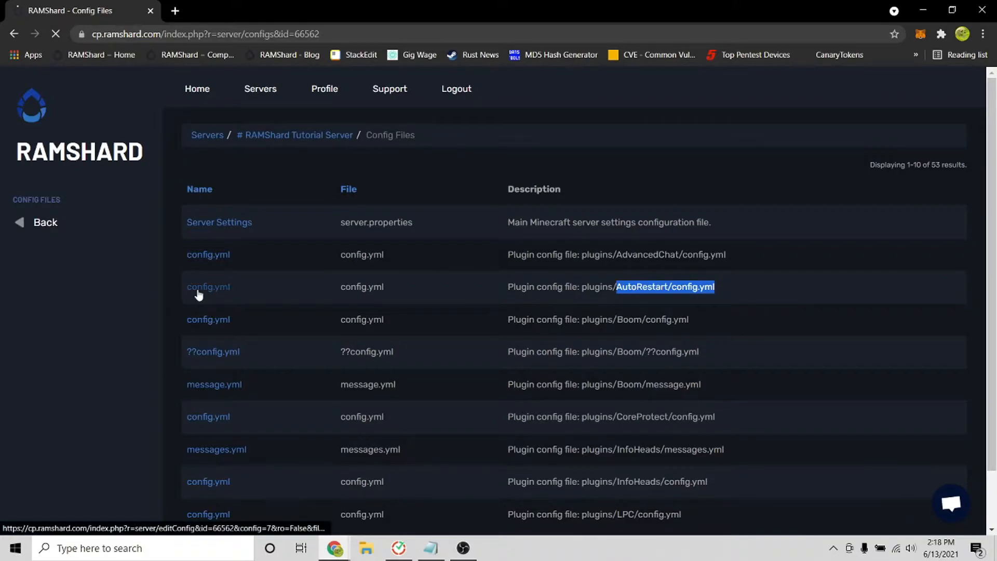
{"action": "left_click", "coordinate": [207, 286]}
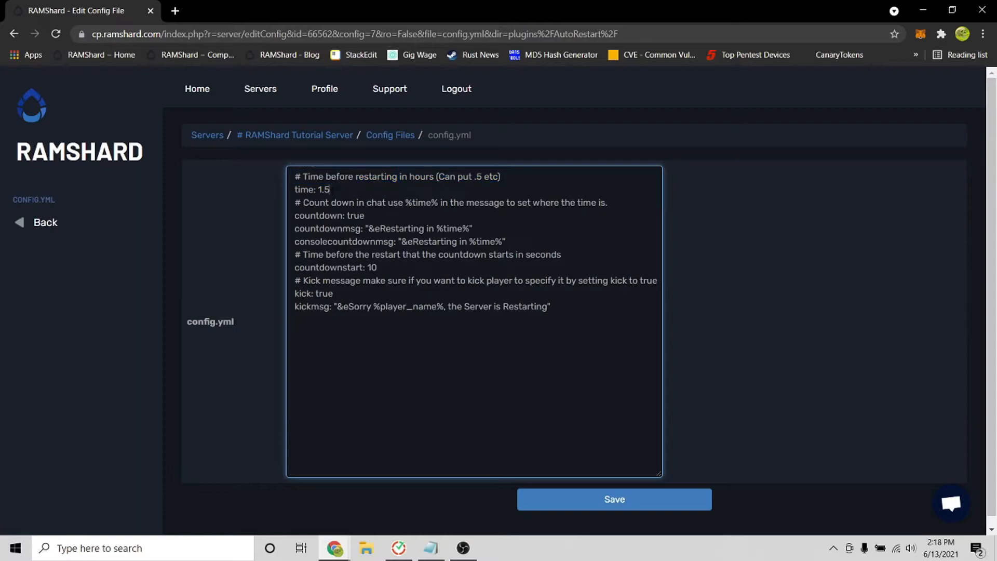
- Set restart time to 0.5 hours and countdown start to 5 seconds
{"action": "double_click", "coordinate": [323, 189]}
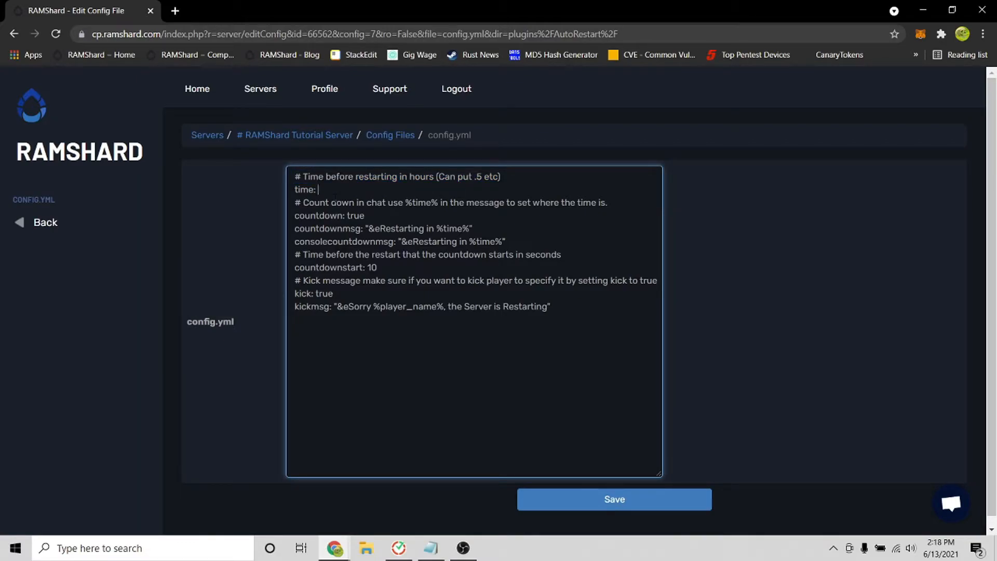
{"action": "type", "text": "0"}
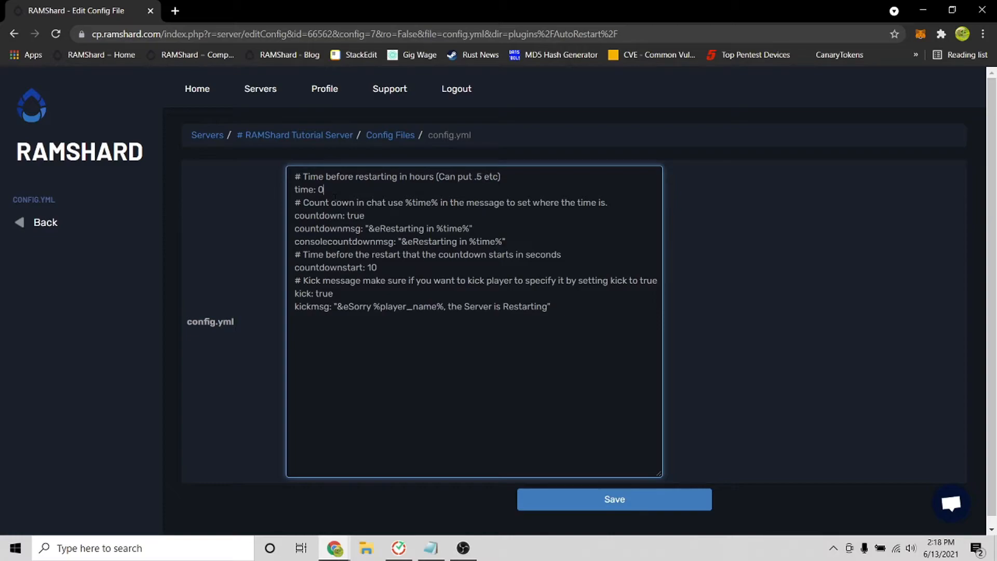
{"action": "type", "text": ".5"}
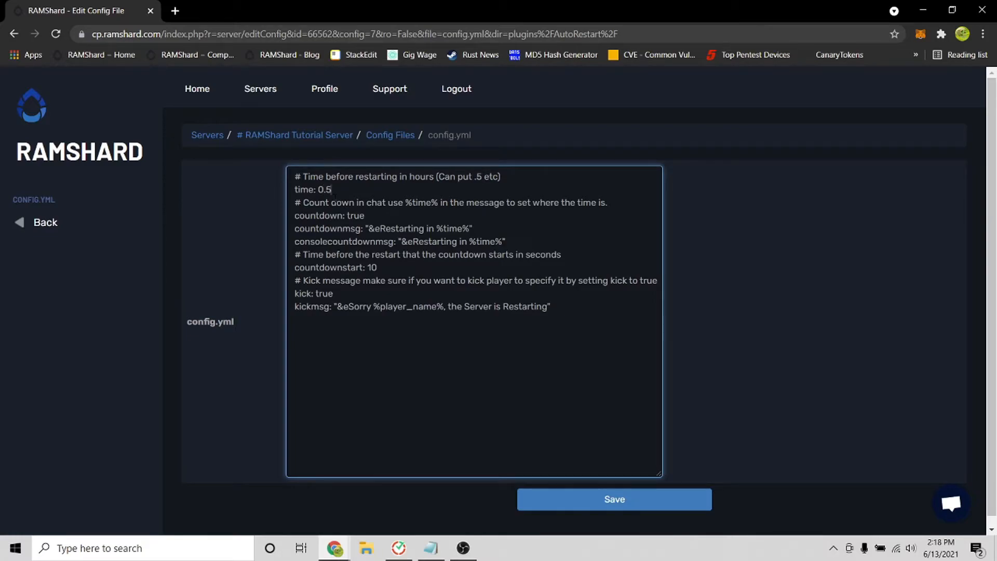
{"action": "double_click", "coordinate": [372, 267]}
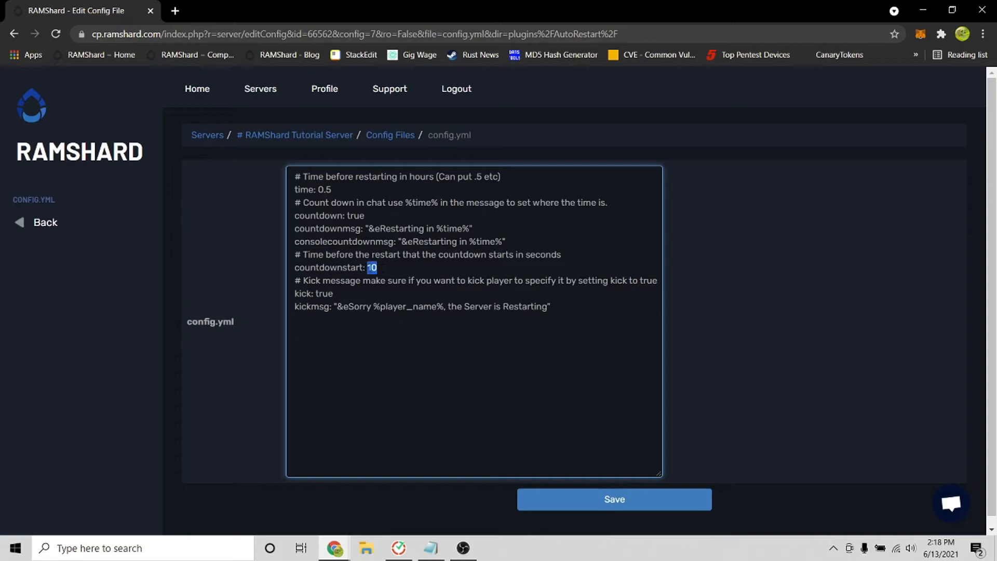
- Save the edited config and return to the server overview page
{"action": "left_click", "coordinate": [613, 499]}
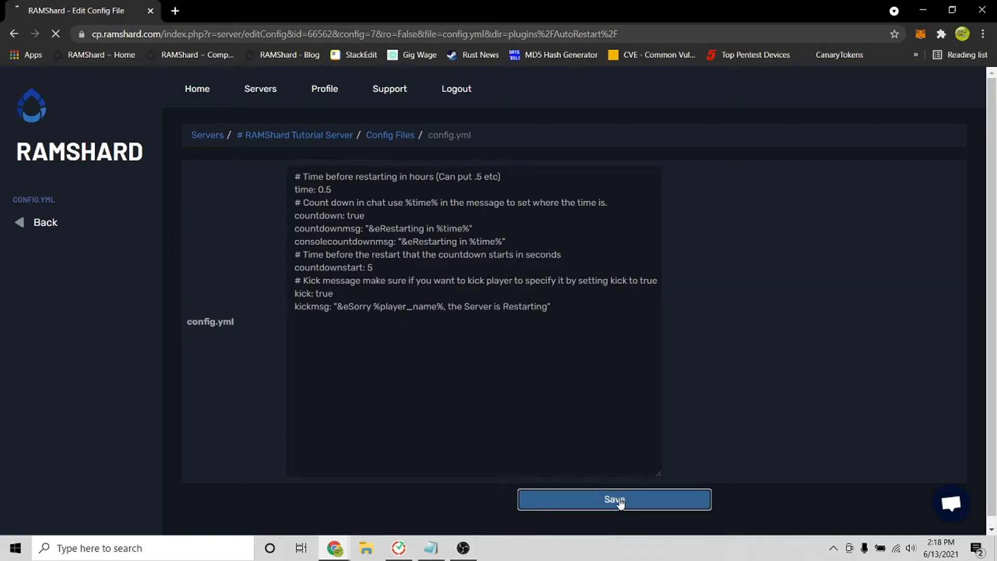
{"action": "left_click", "coordinate": [613, 500]}
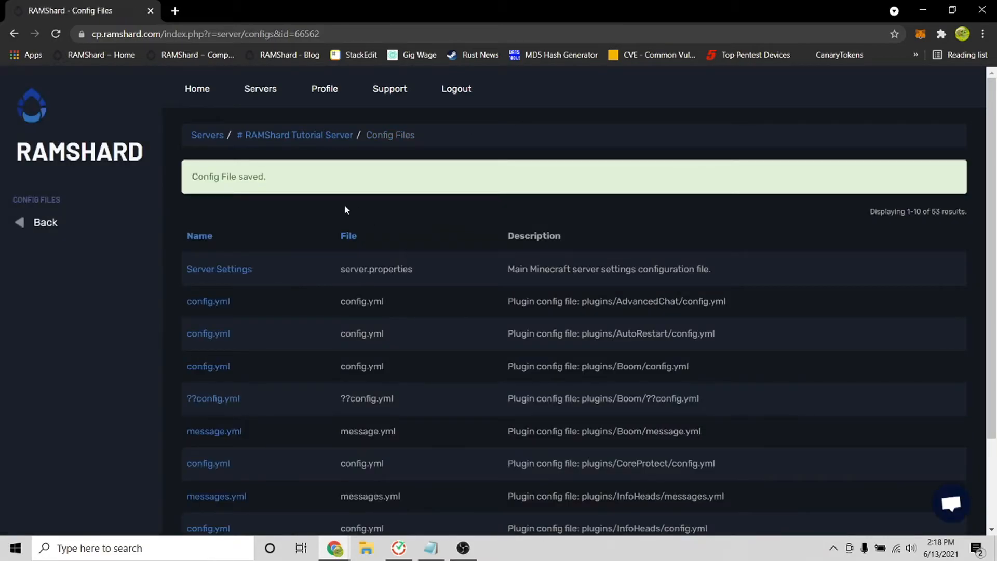
{"action": "double_click", "coordinate": [246, 176]}
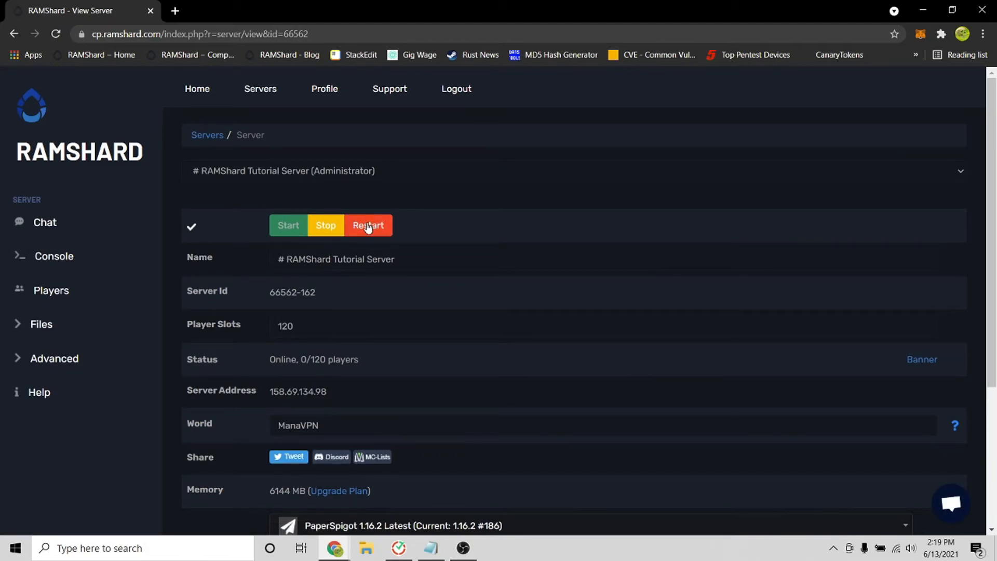
{"action": "mouse_move", "coordinate": [367, 225]}
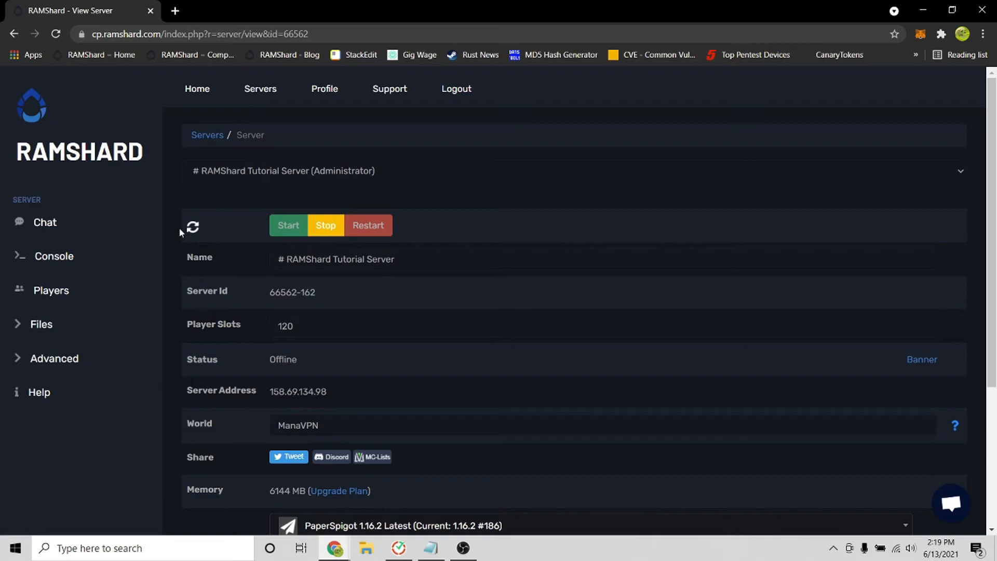
{"action": "mouse_move", "coordinate": [300, 372]}
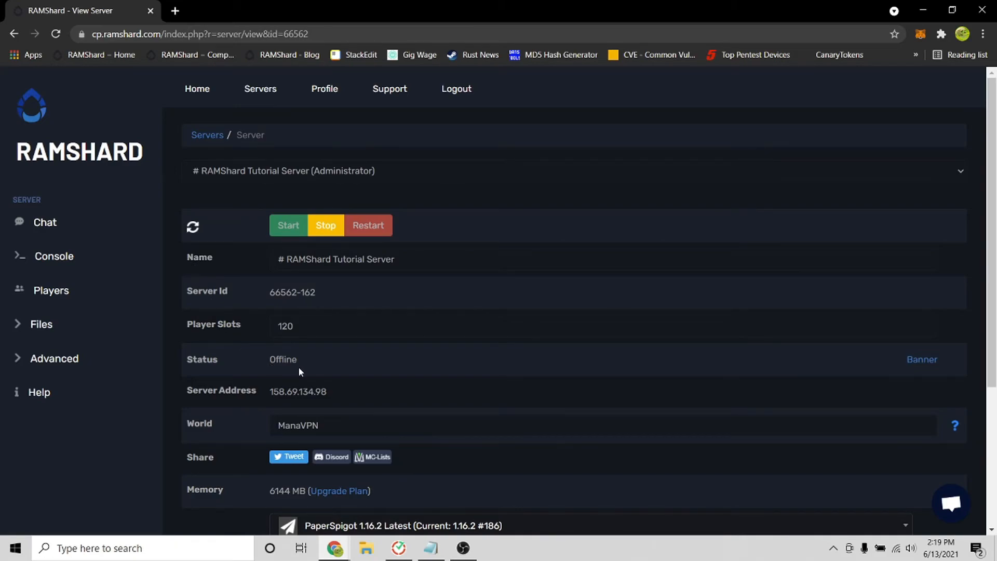